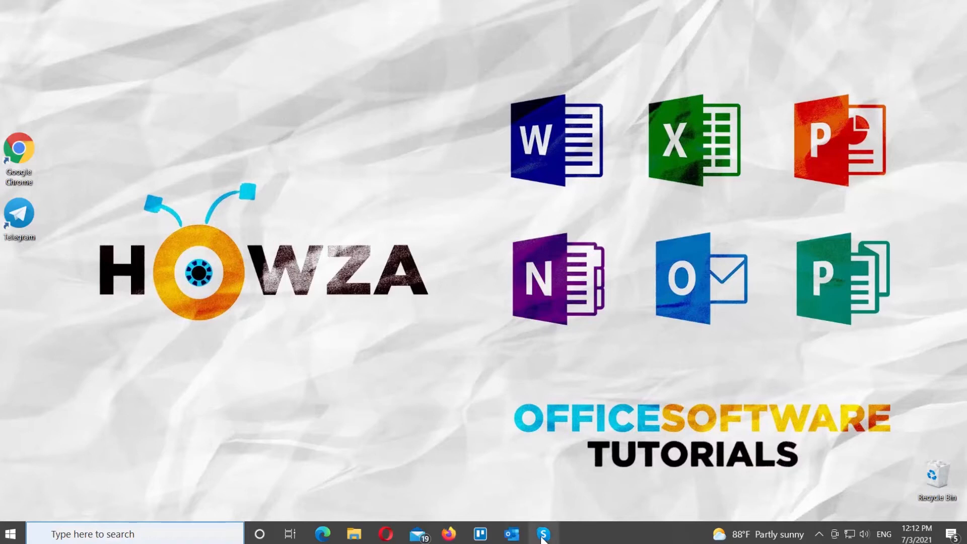
Step: Bring up Skype from the taskbar with the HowzaTv group chat showing
left_click(542, 534)
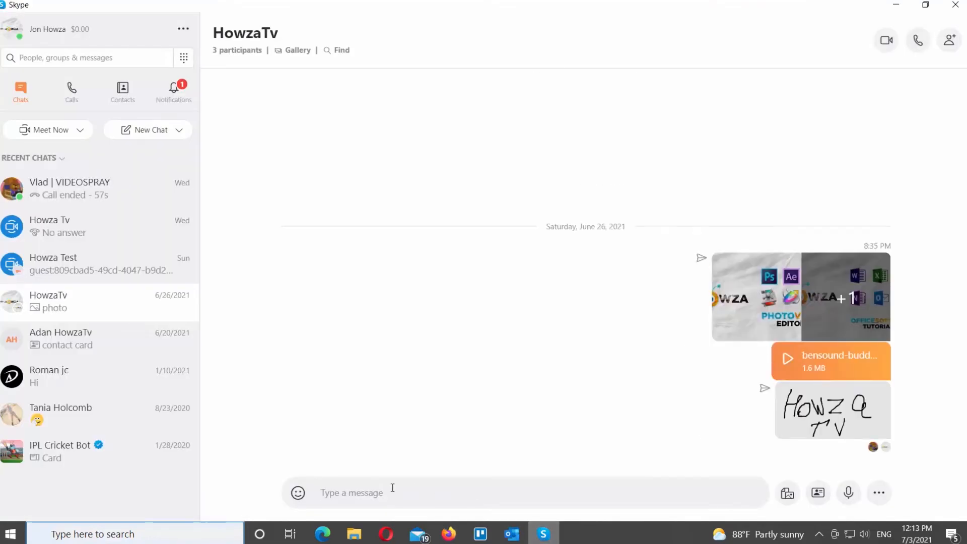
mouse_move(379, 492)
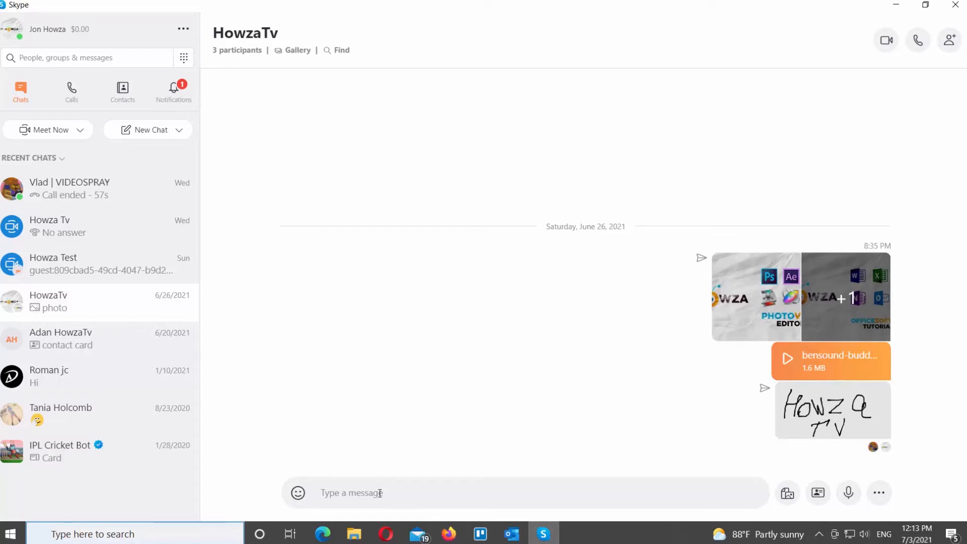
mouse_move(848, 493)
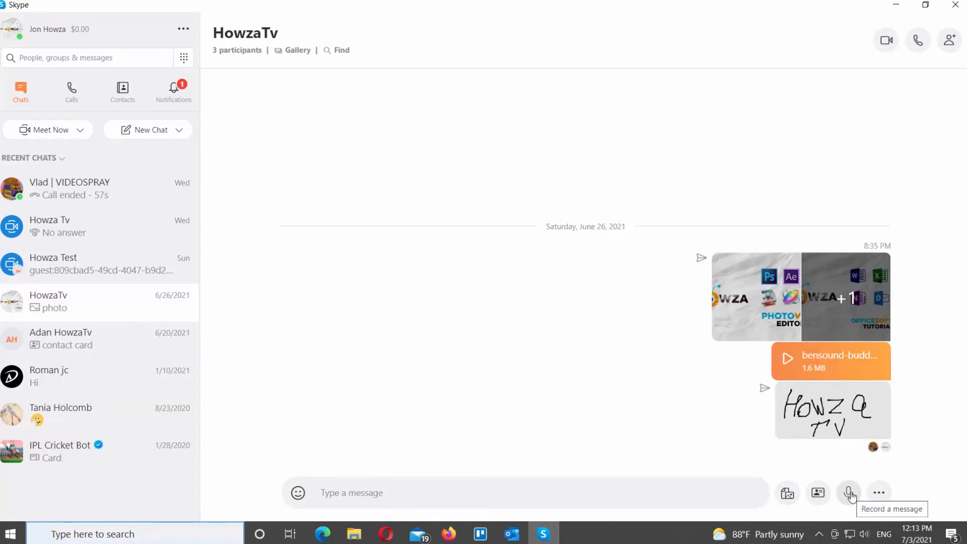
Step: Start recording a voice message in the HowzaTv chat
left_click(850, 493)
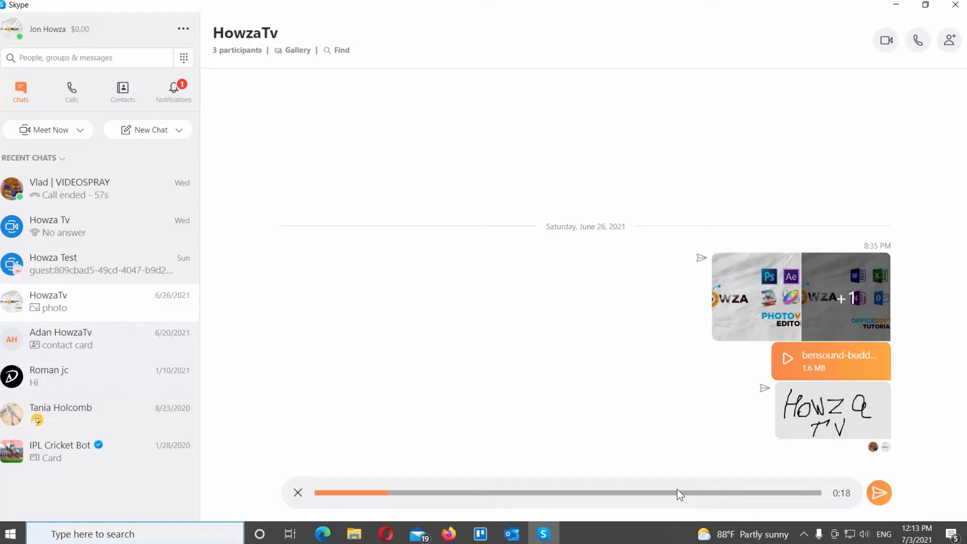
mouse_move(878, 493)
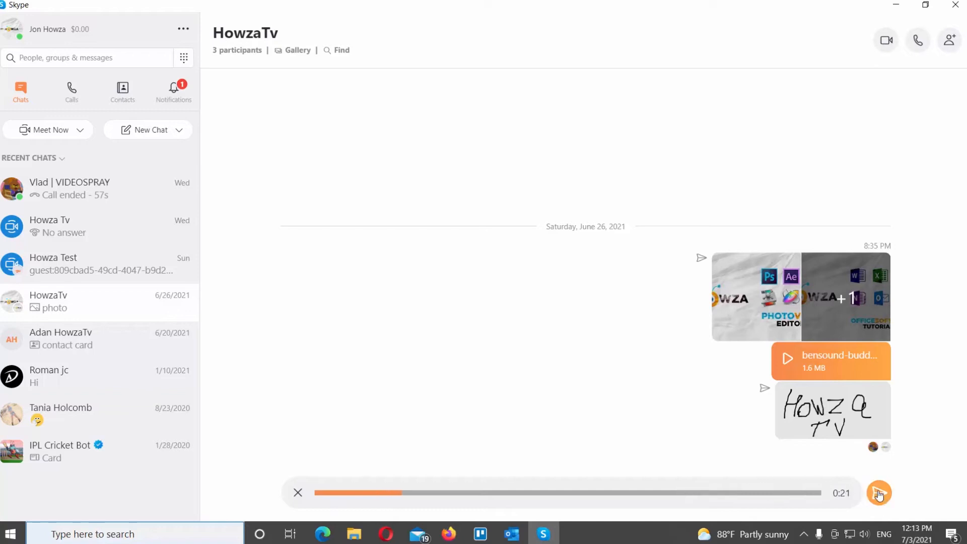
Step: Send the 21-second voice message to HowzaTv and bring up its message options
left_click(879, 493)
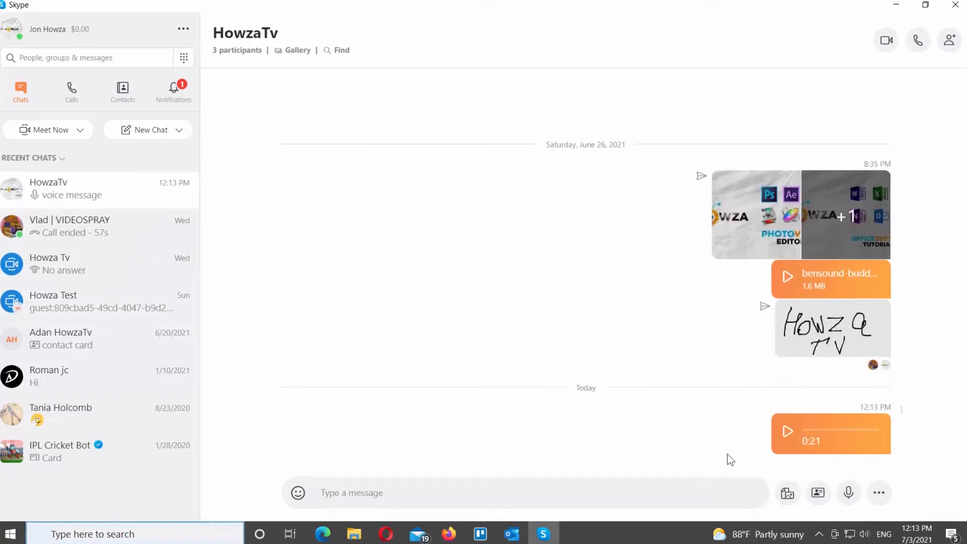
left_click(787, 430)
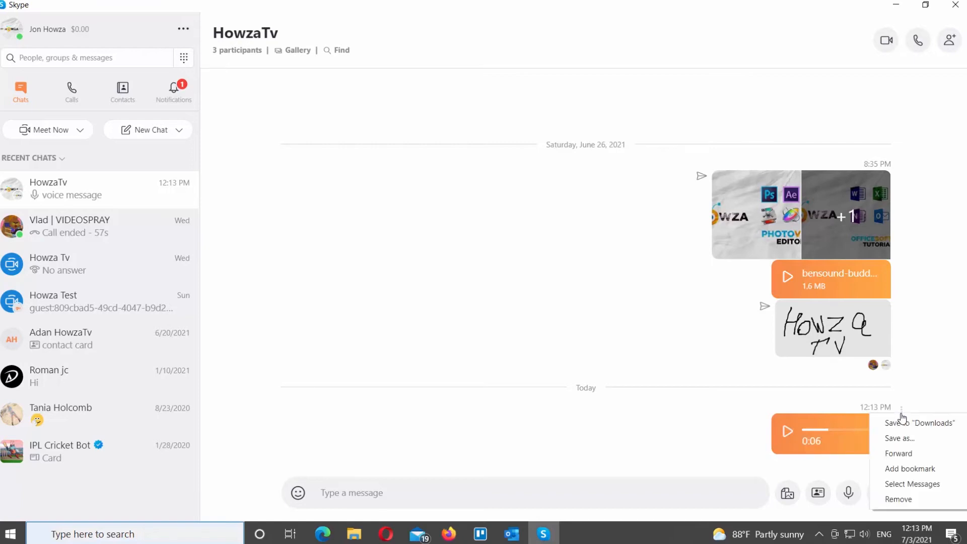
mouse_move(899, 438)
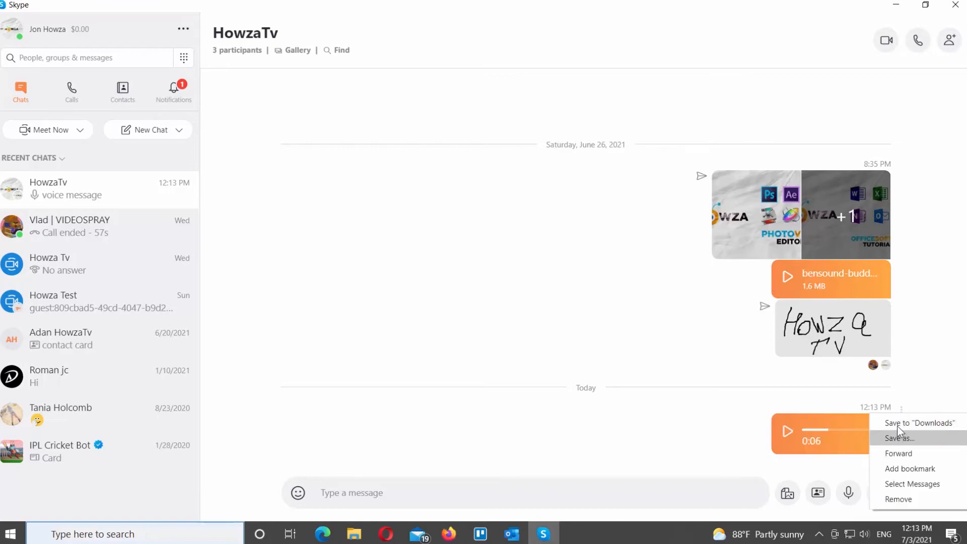
mouse_move(902, 441)
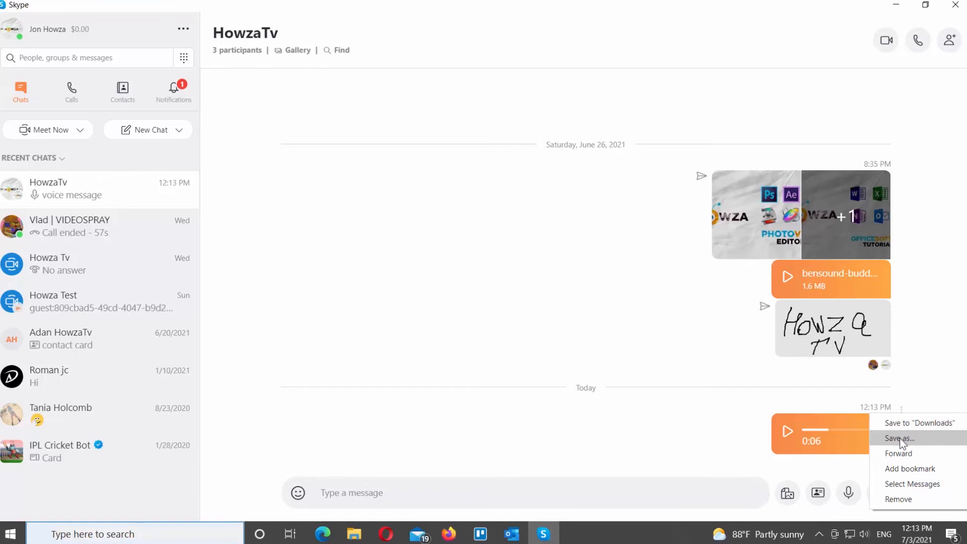
Step: Save the voice message to the Desktop as 1-audioMessage.mp3
left_click(899, 438)
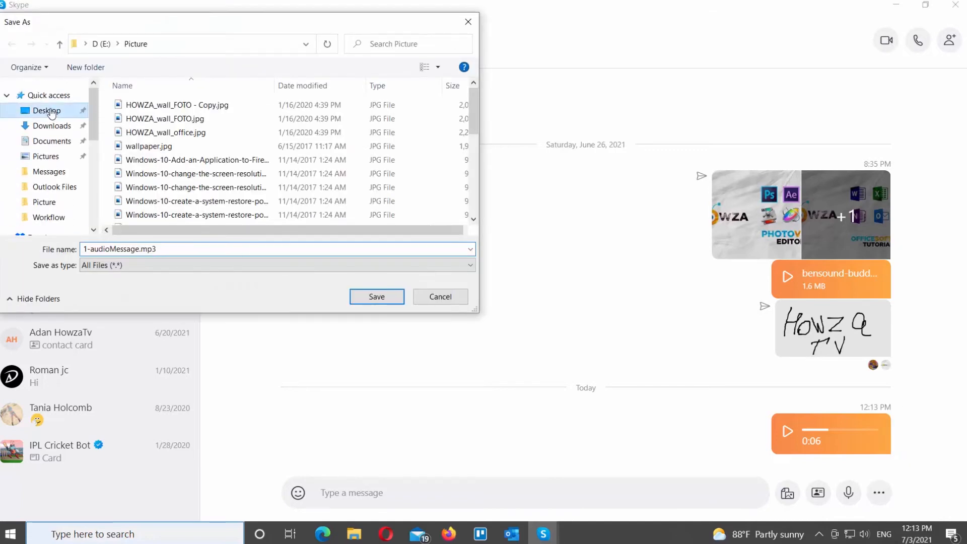
left_click(375, 296)
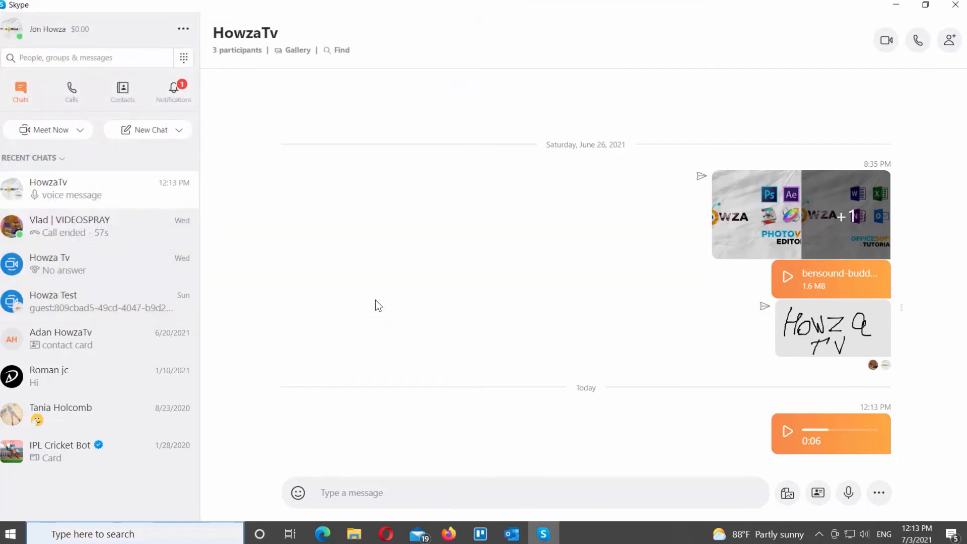
mouse_move(904, 414)
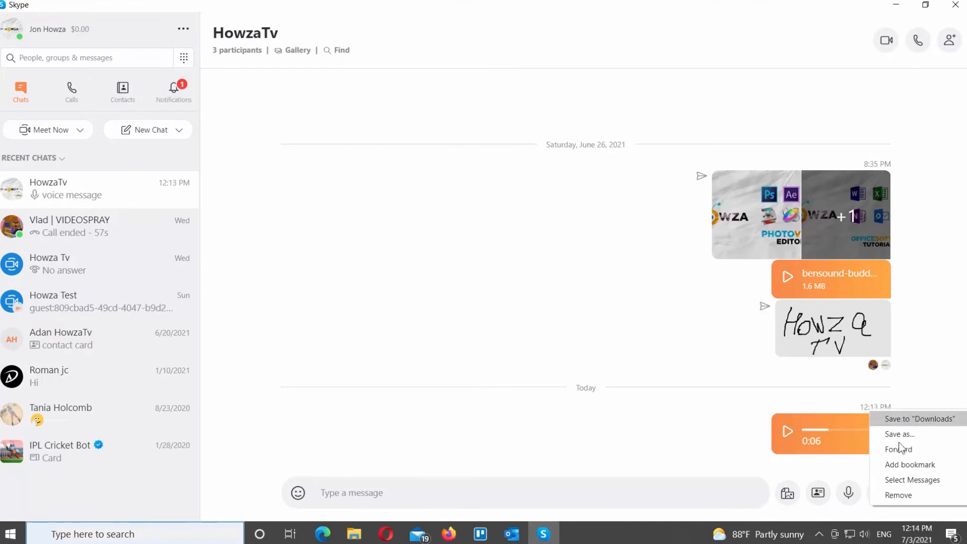
mouse_move(899, 495)
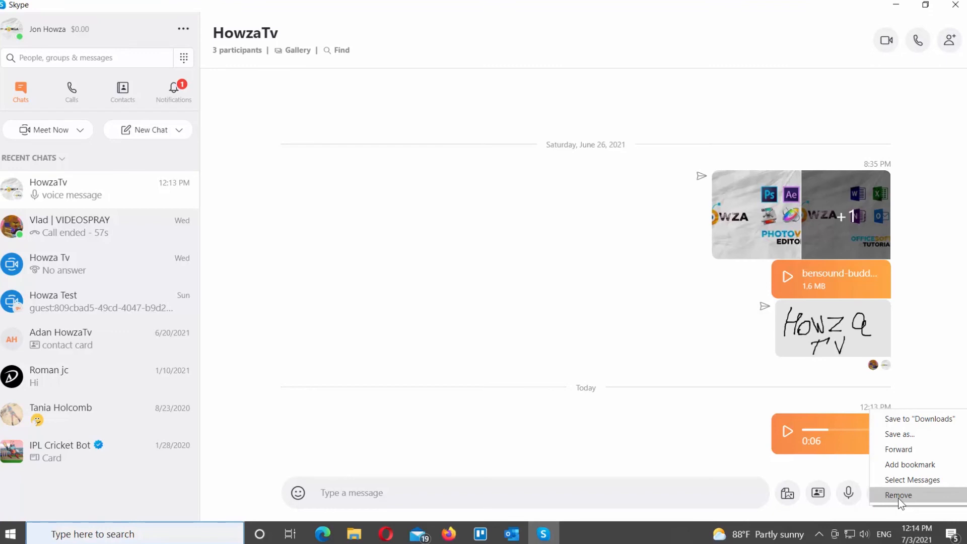
Step: Remove the sent voice message from the chat, bringing up the confirmation prompt
left_click(898, 495)
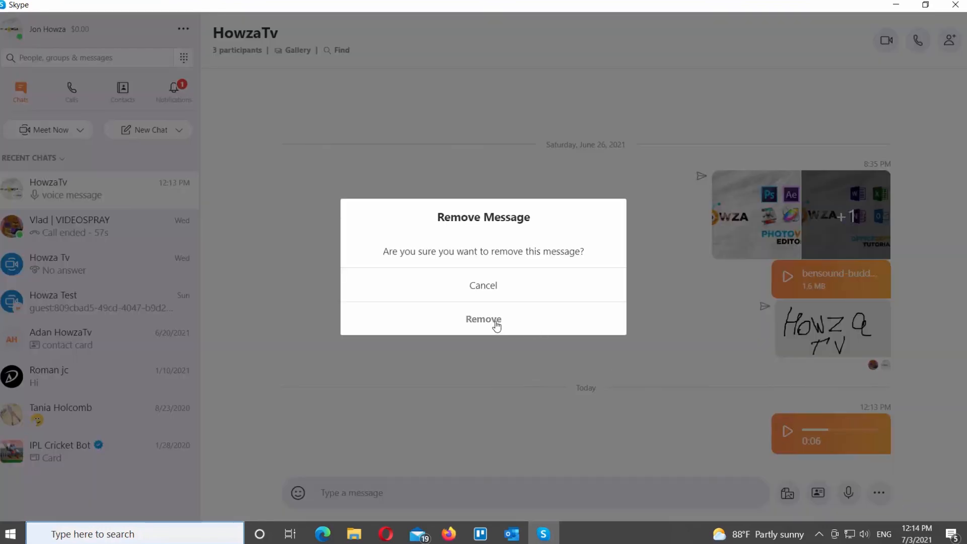